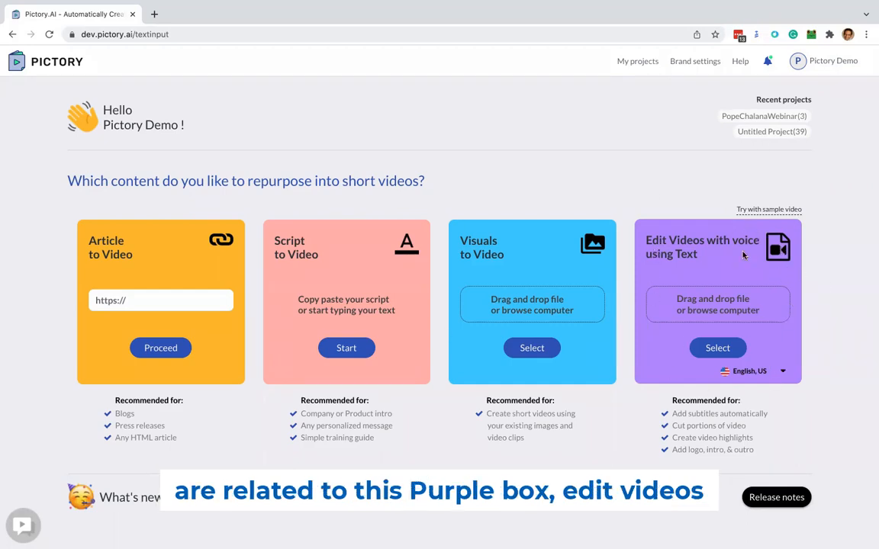
mouse_move(723, 387)
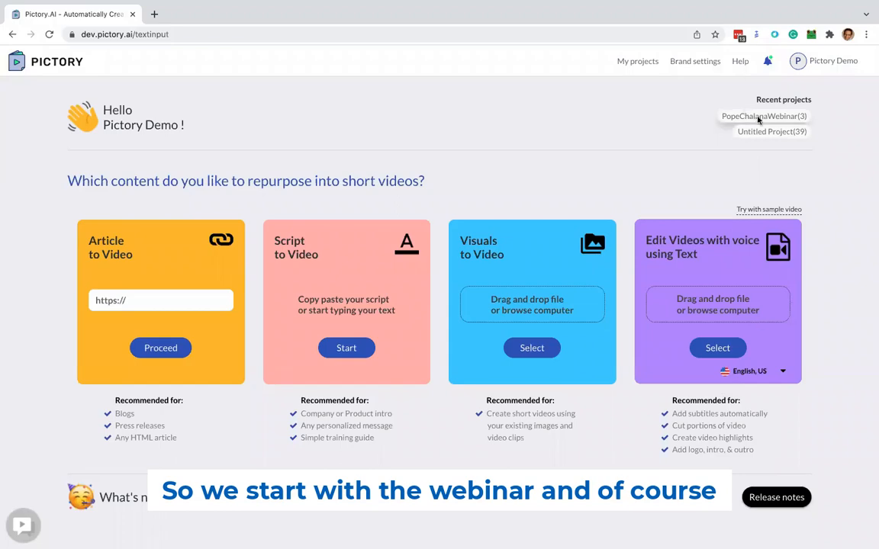
Open the PopeChalanaWebinar recent project and scroll through its transcription.
left_click(762, 116)
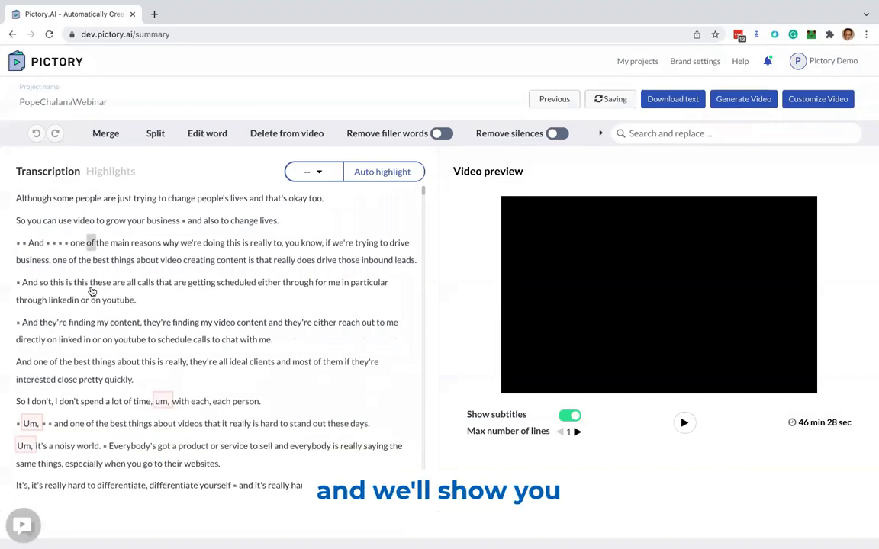
scroll("down", 3)
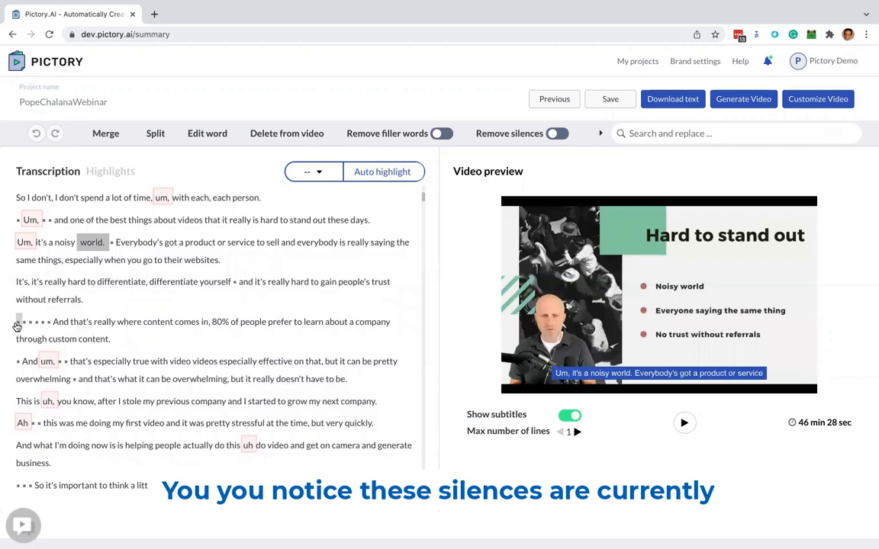
mouse_move(33, 326)
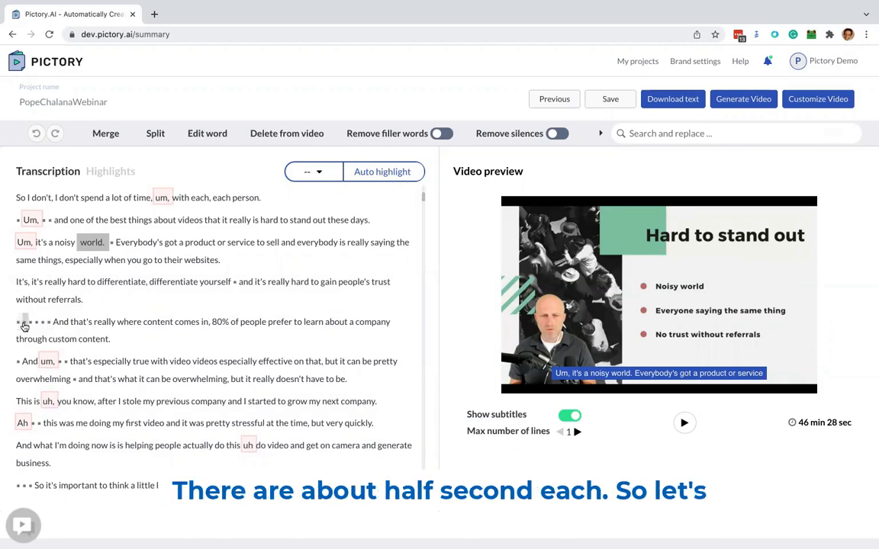
Enable Remove silences with the threshold lowered from 2 to 1 second.
left_click(557, 133)
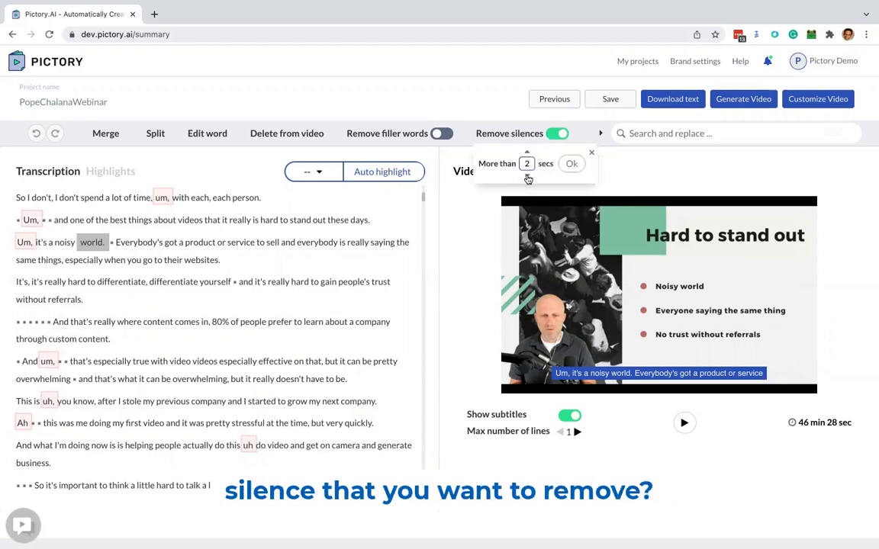
left_click(527, 168)
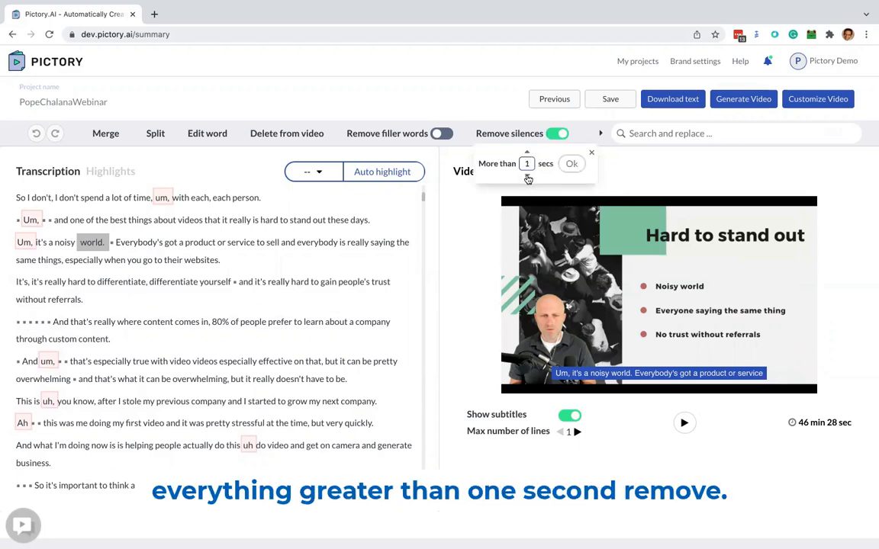
left_click(572, 163)
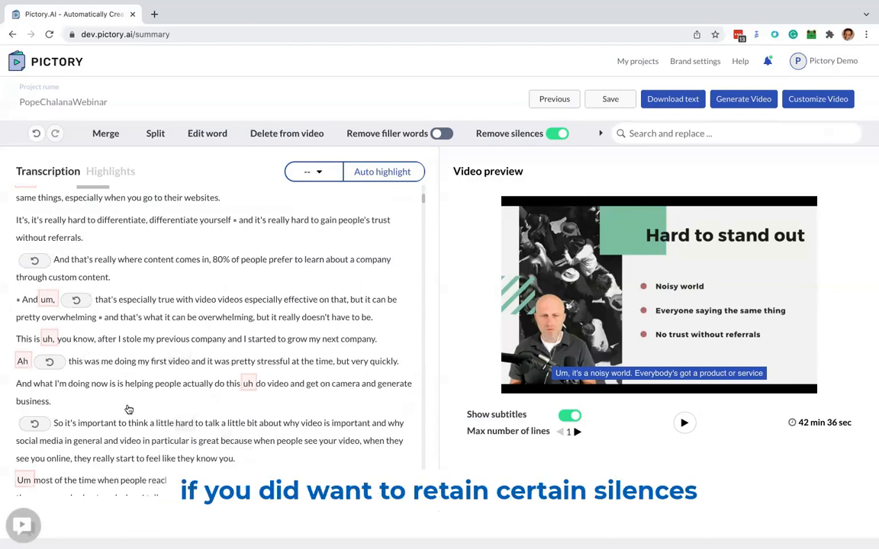
mouse_move(25, 254)
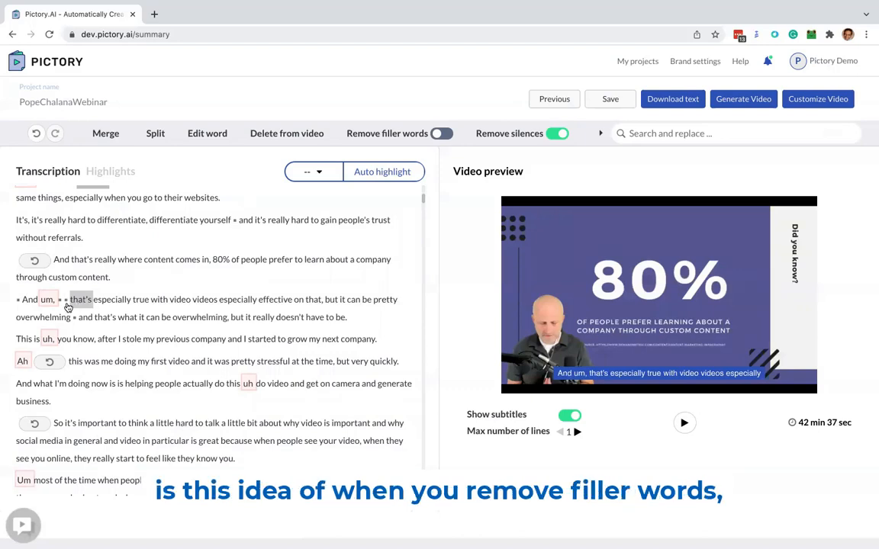
Turn on Remove filler words to strip um and uh, then review the transcript.
left_click(441, 133)
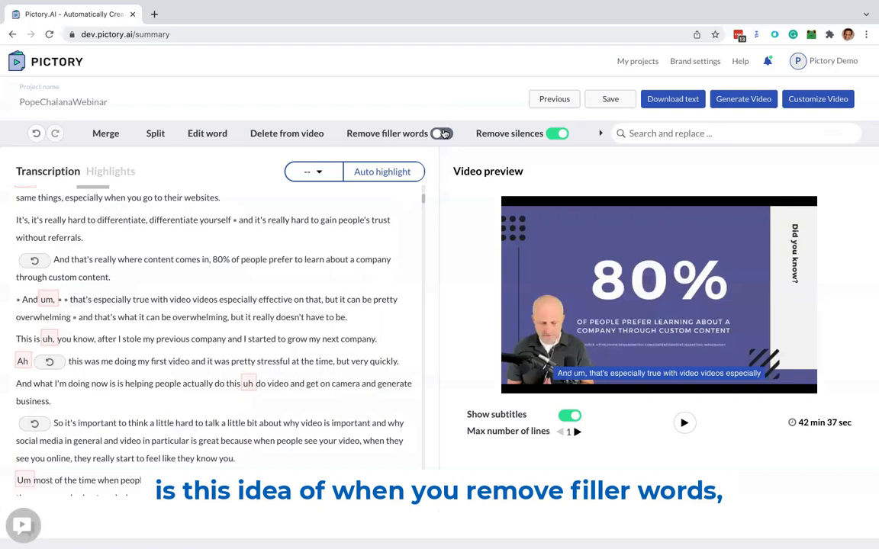
left_click(441, 133)
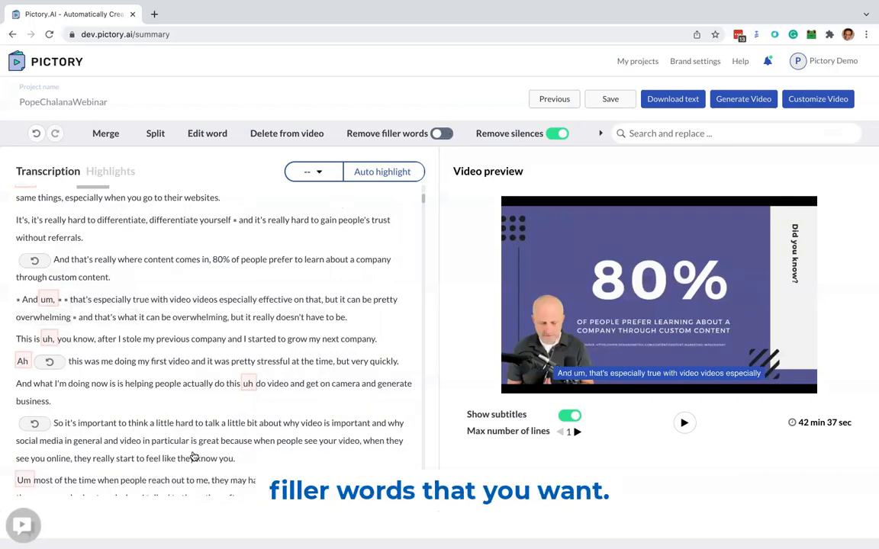
left_click(441, 133)
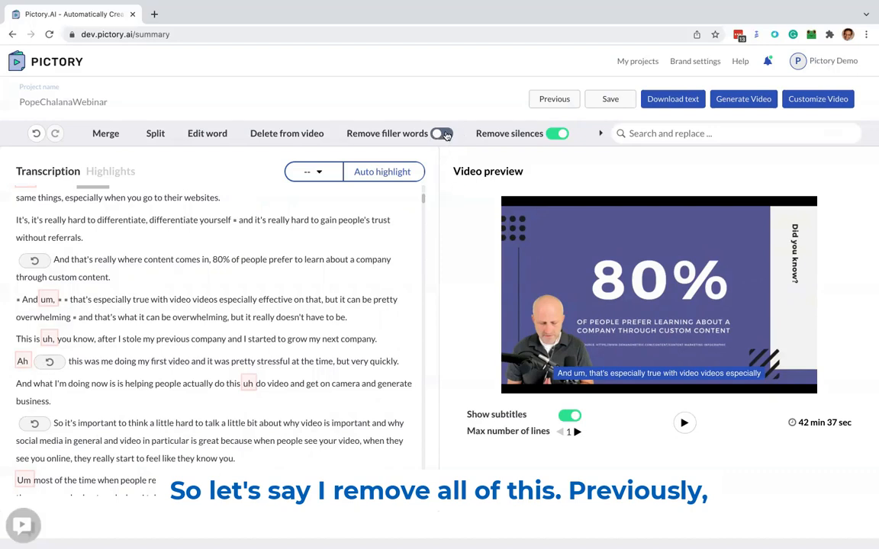
left_click(441, 133)
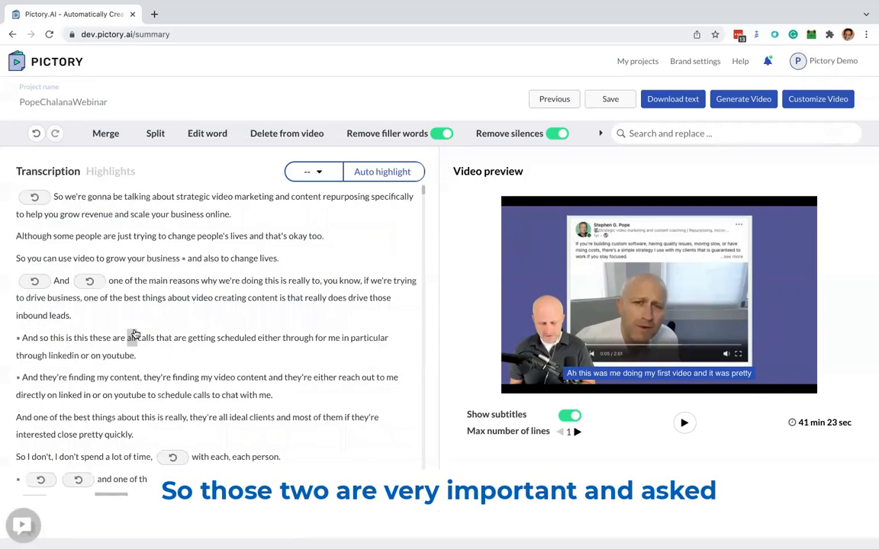
scroll("down", 3)
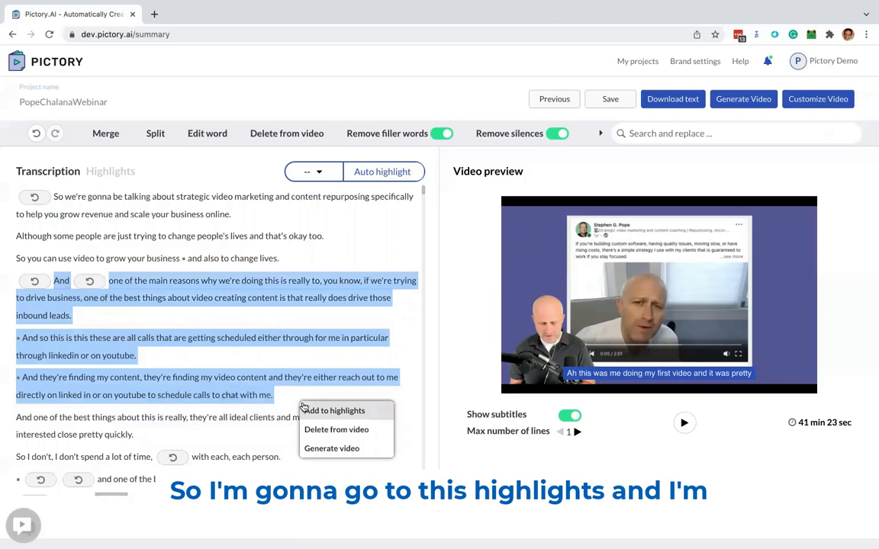
Generate video scenes from the passage beginning "And one of the main reasons".
left_click(336, 411)
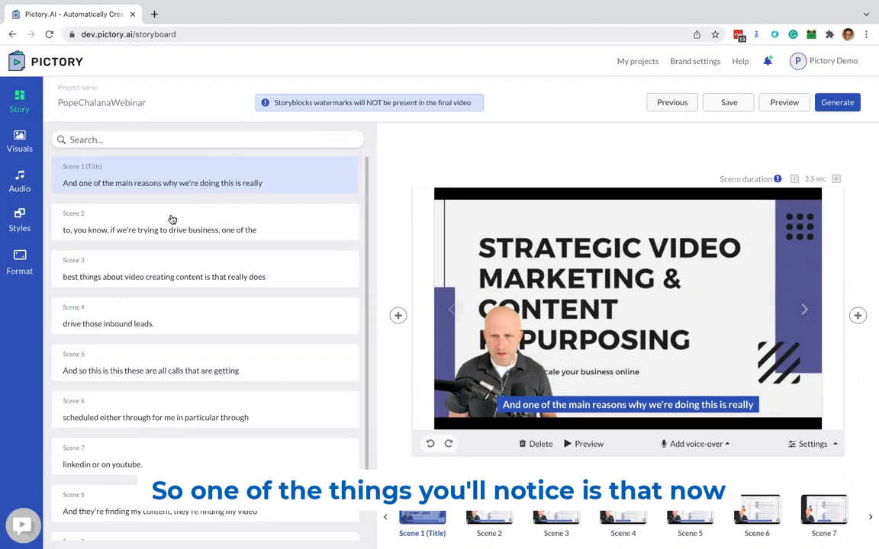
mouse_move(153, 191)
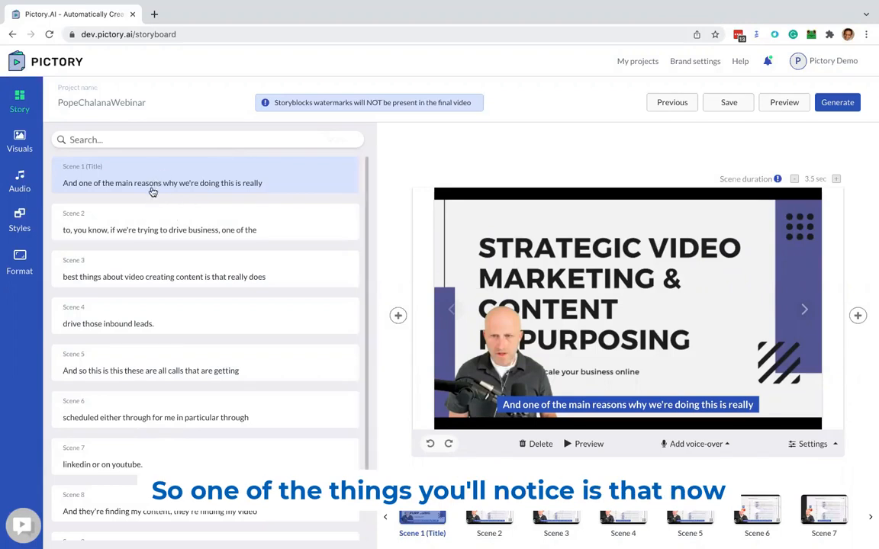
Change "we're" to "we are" in Scene 2's story text.
left_click(147, 230)
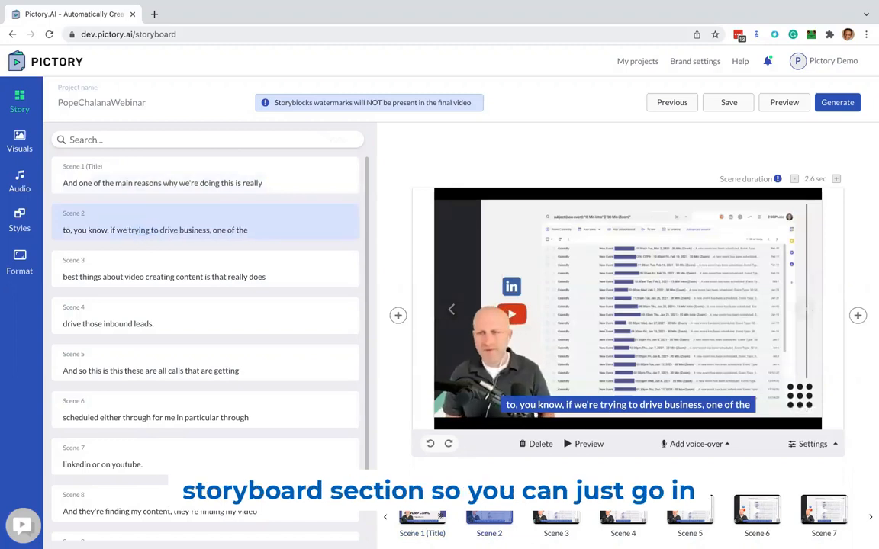
left_click(135, 229)
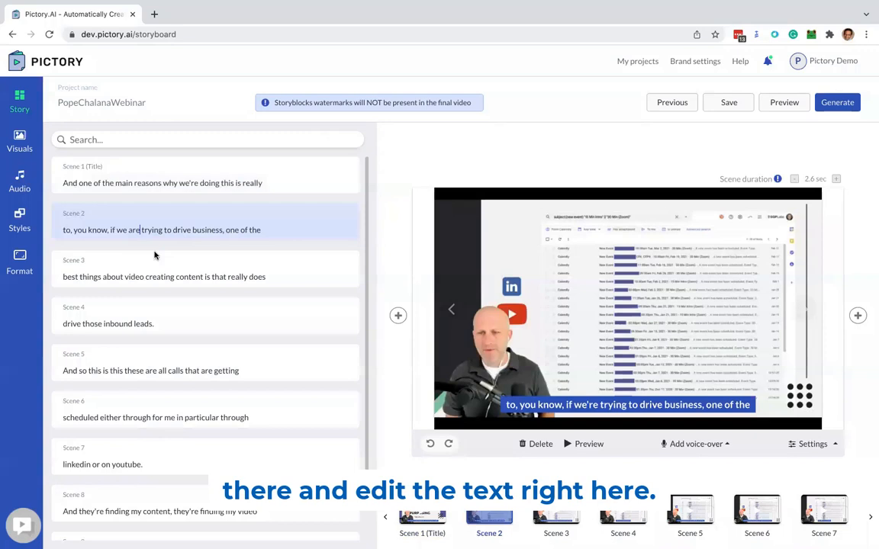
left_click(164, 276)
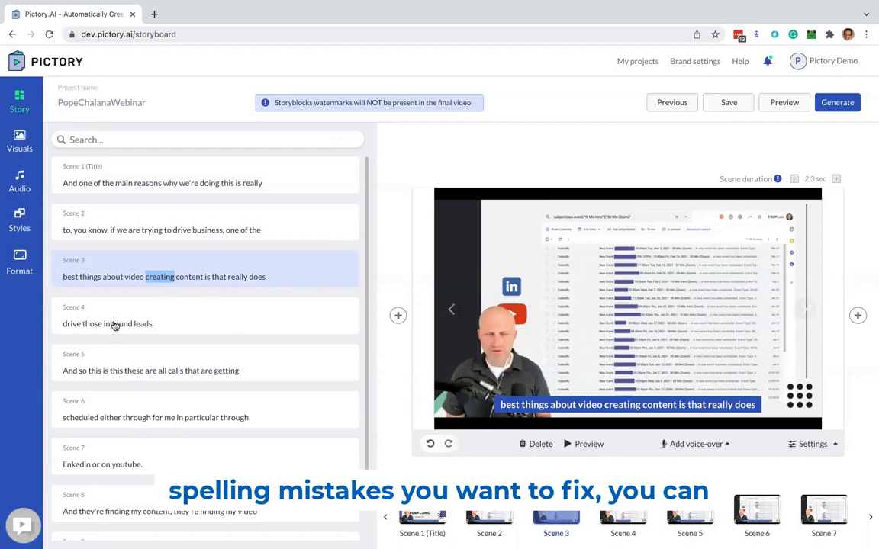
left_click(108, 323)
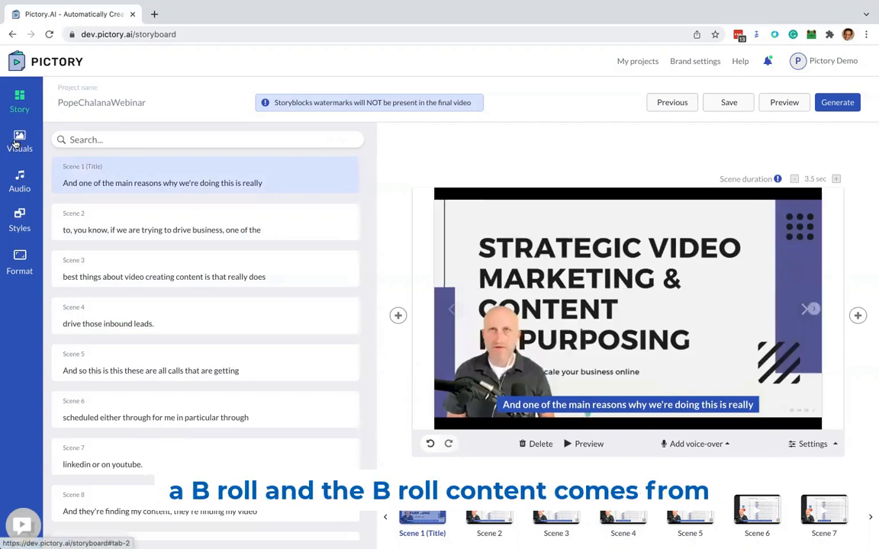
Try the jigsaw puzzle stock clip on Scene 1, then revert to the original visual.
left_click(19, 141)
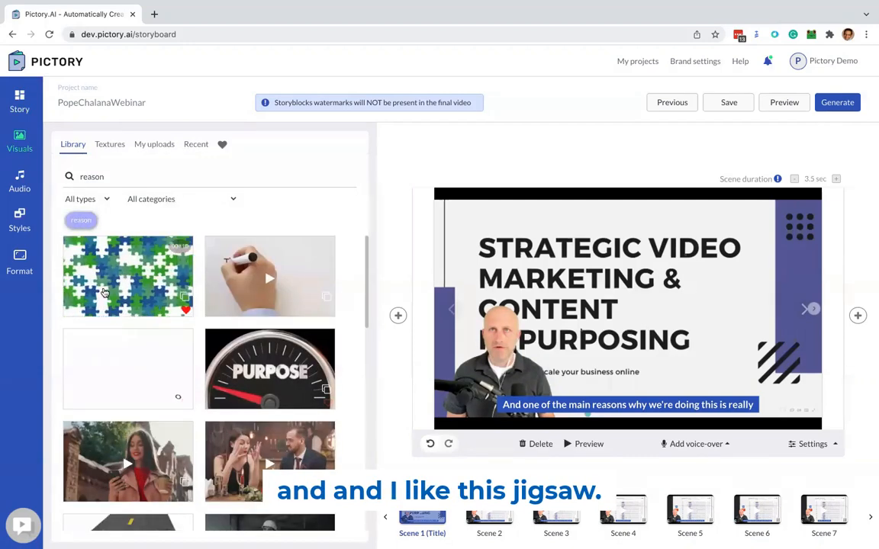
left_click(127, 276)
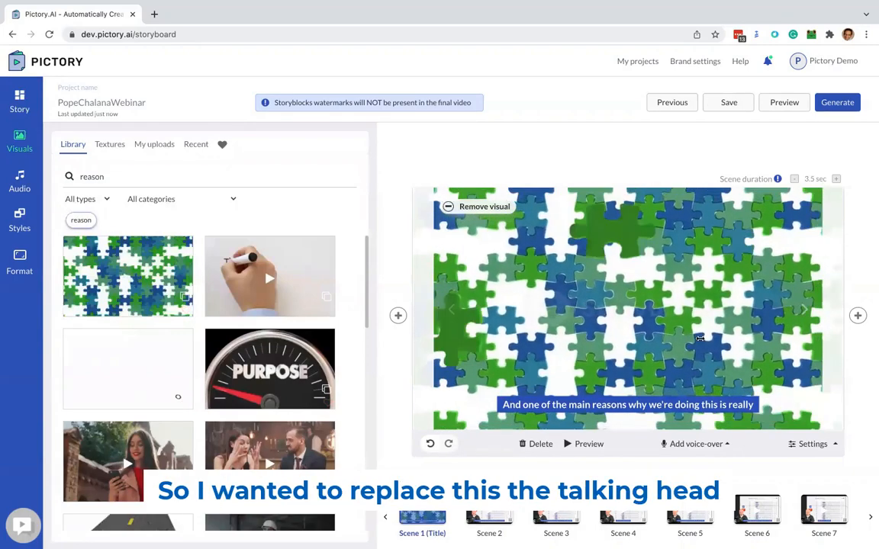
left_click(695, 443)
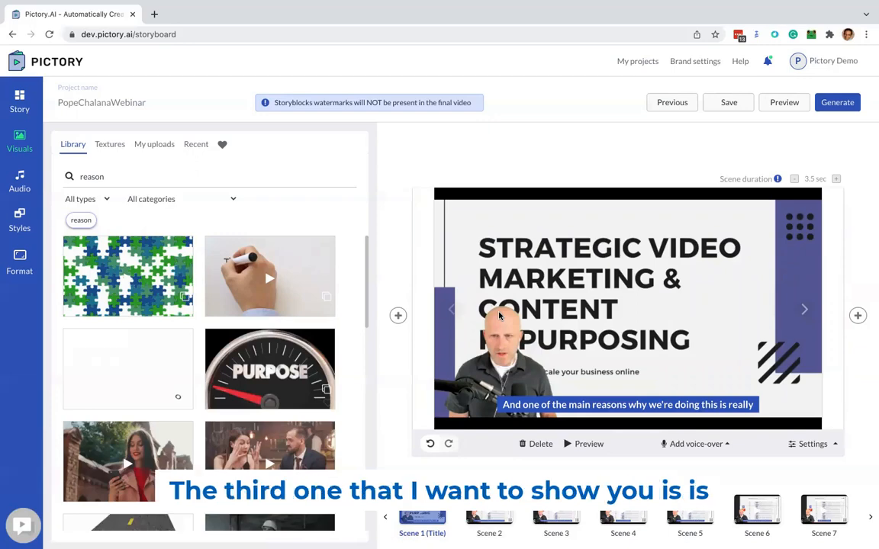
mouse_move(532, 542)
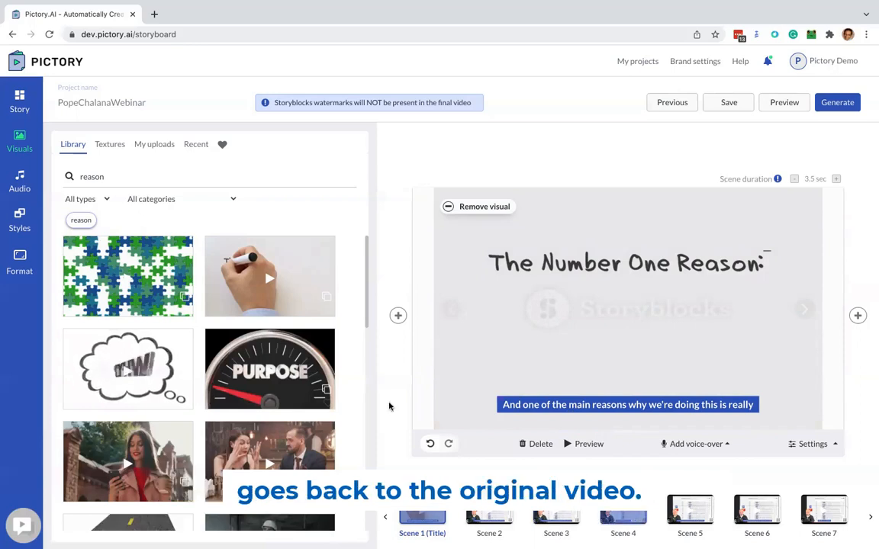
Return to the Story scene list with "The Number One Reason" clip on Scene 1.
left_click(19, 99)
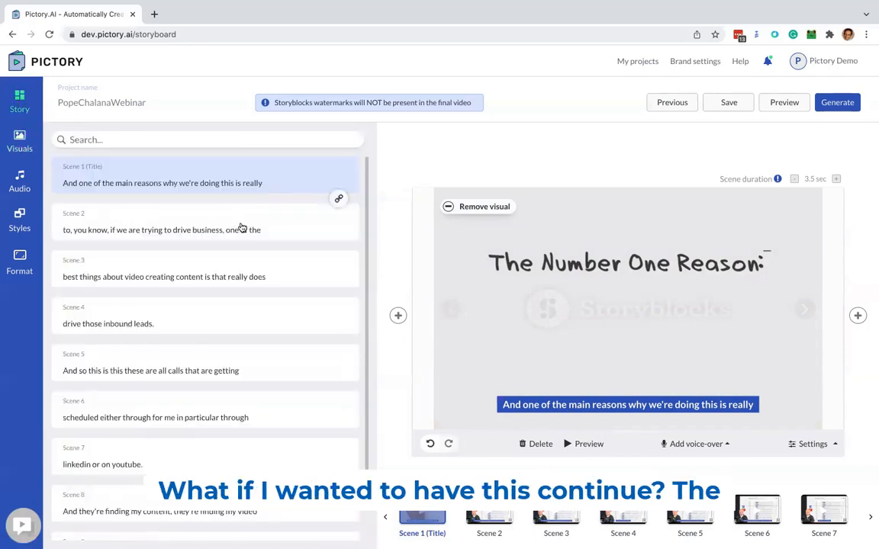
mouse_move(338, 198)
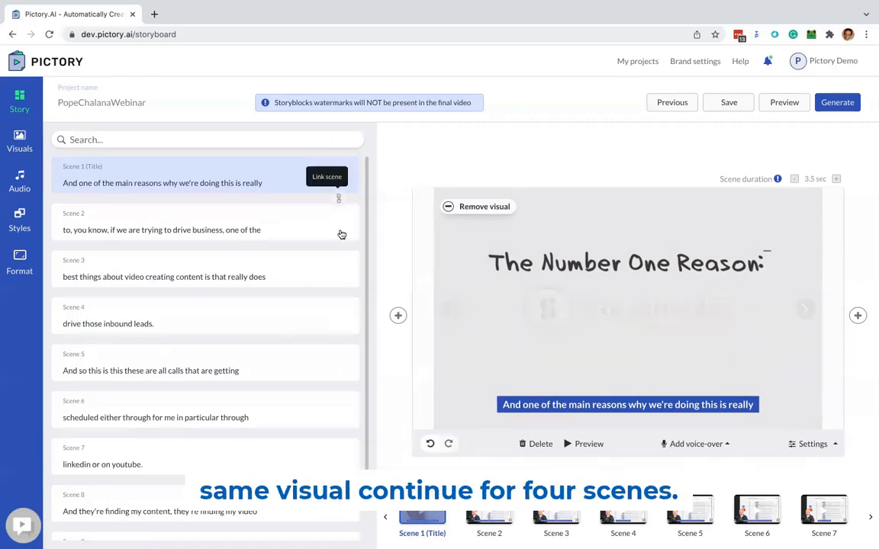
mouse_move(182, 220)
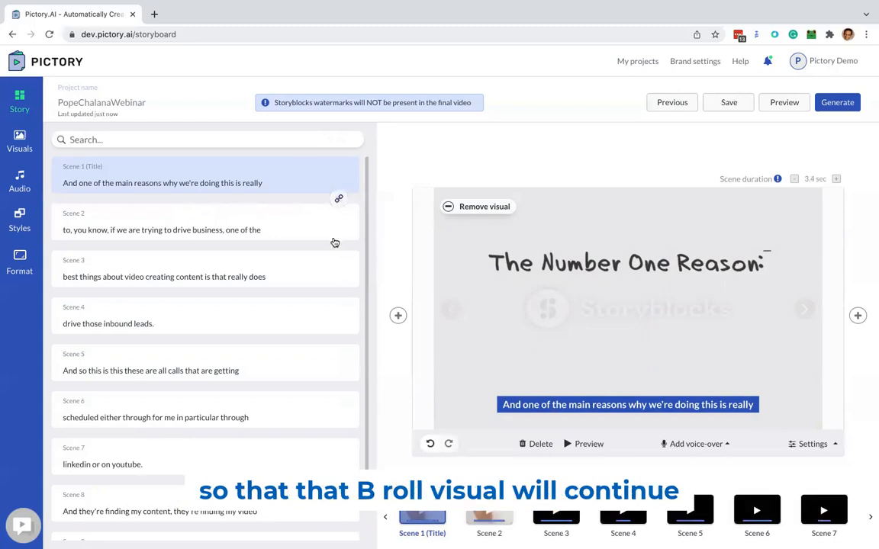
mouse_move(339, 248)
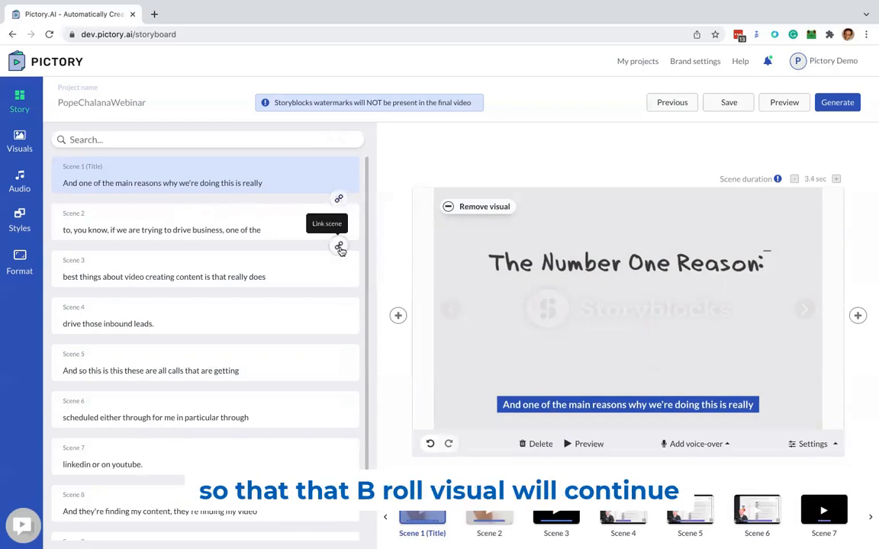